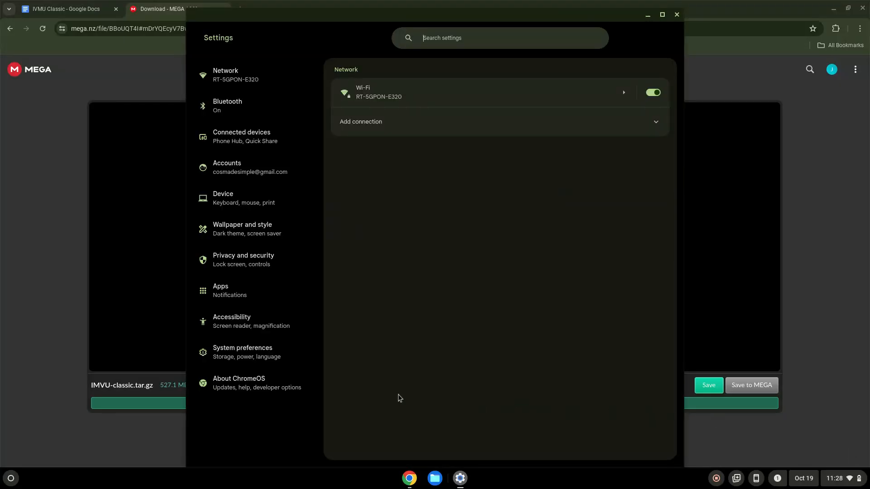
- Install the Linux development environment from About ChromeOS with the recommended disk size, then close its terminal
left_click(251, 382)
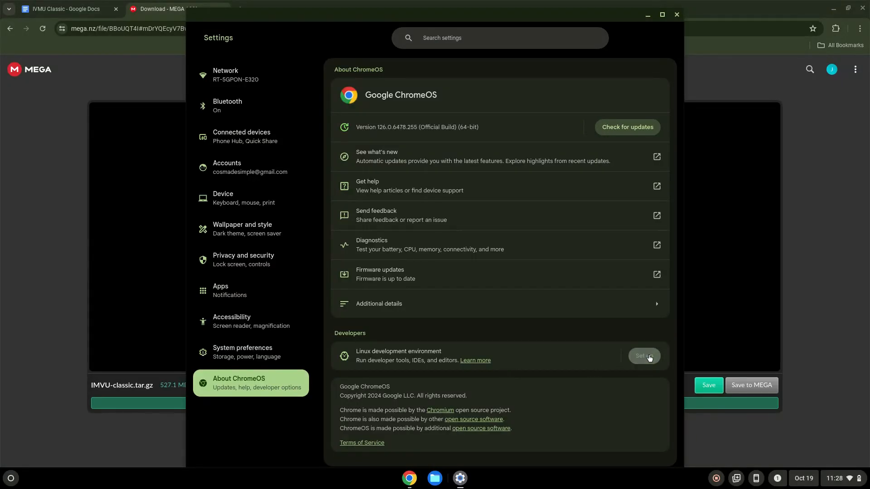
left_click(643, 355)
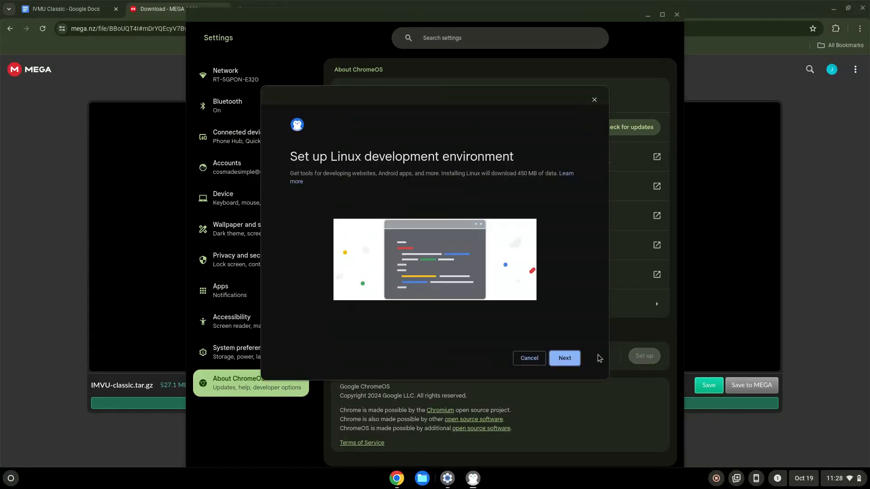
left_click(564, 358)
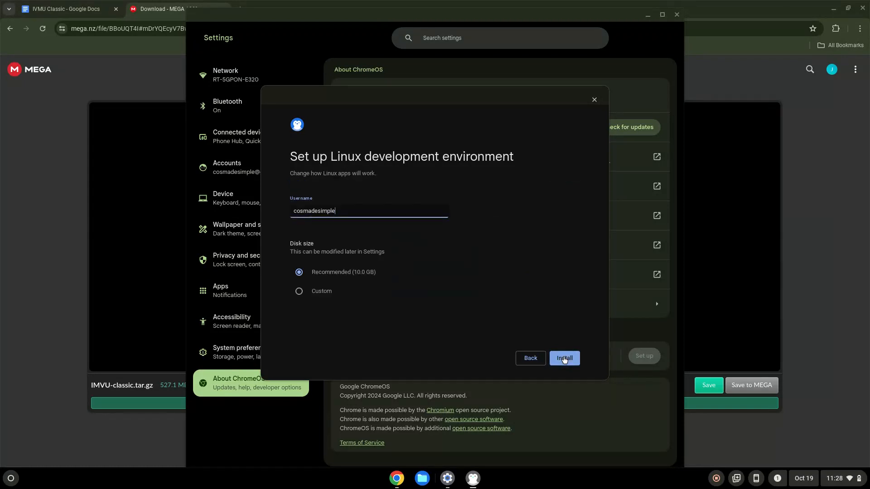
left_click(564, 358)
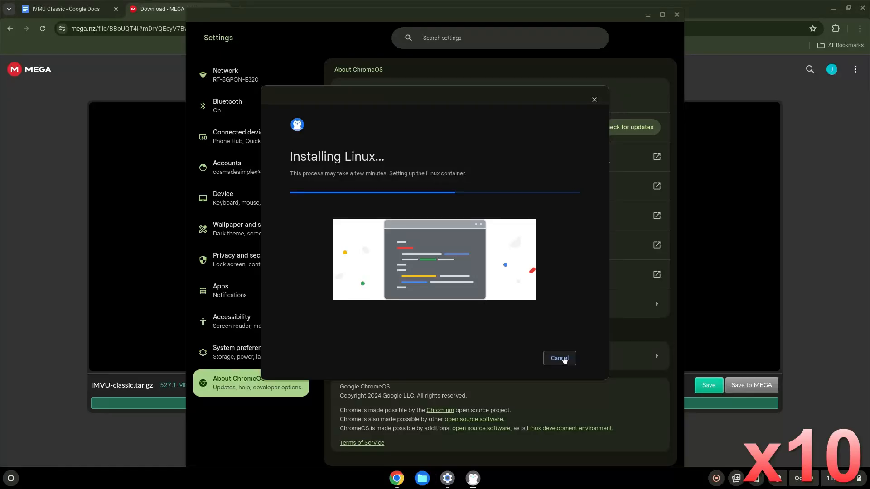
left_click(559, 358)
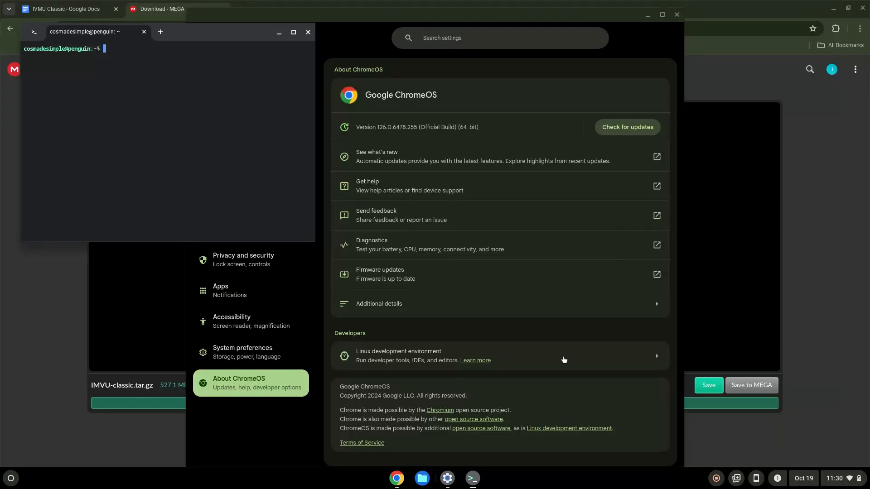
mouse_move(334, 58)
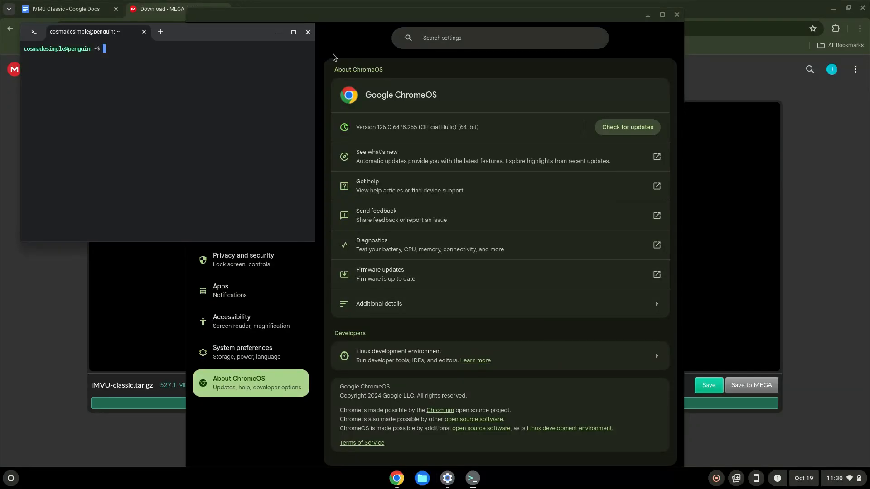
left_click(307, 31)
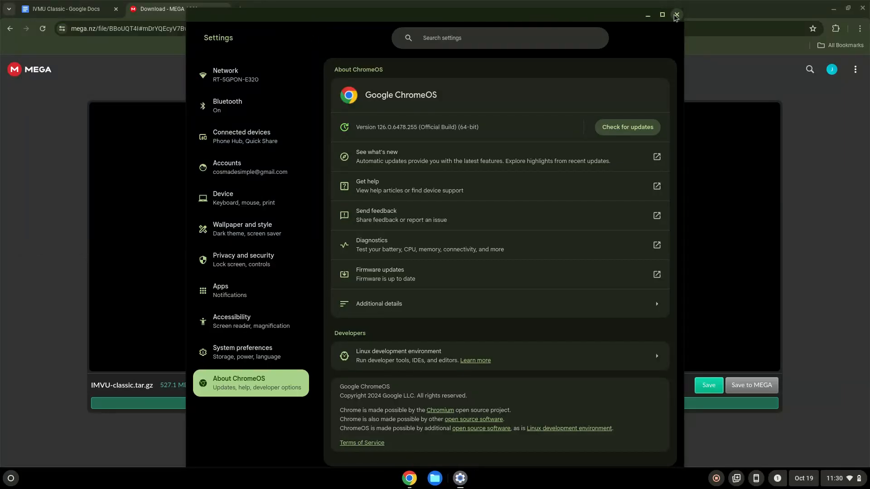
- Cut IMVU-classic.tar.gz from Downloads and paste it into Linux files
left_click(676, 15)
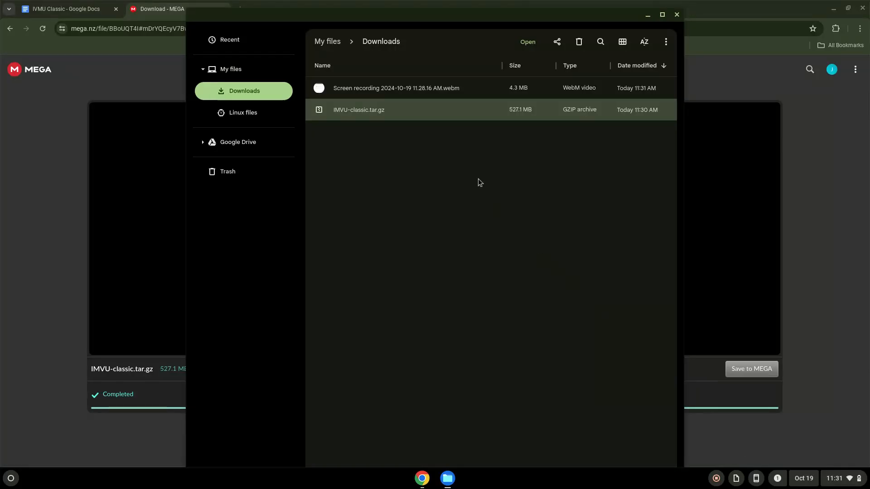
right_click(359, 110)
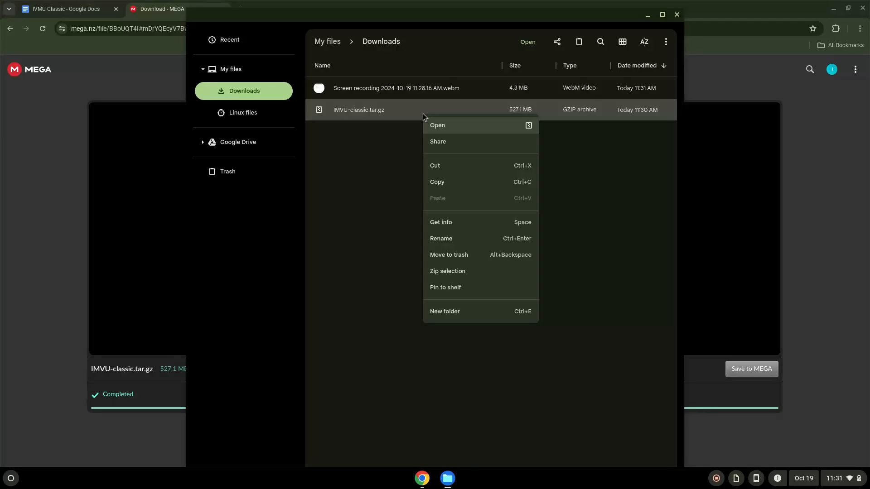
mouse_move(436, 165)
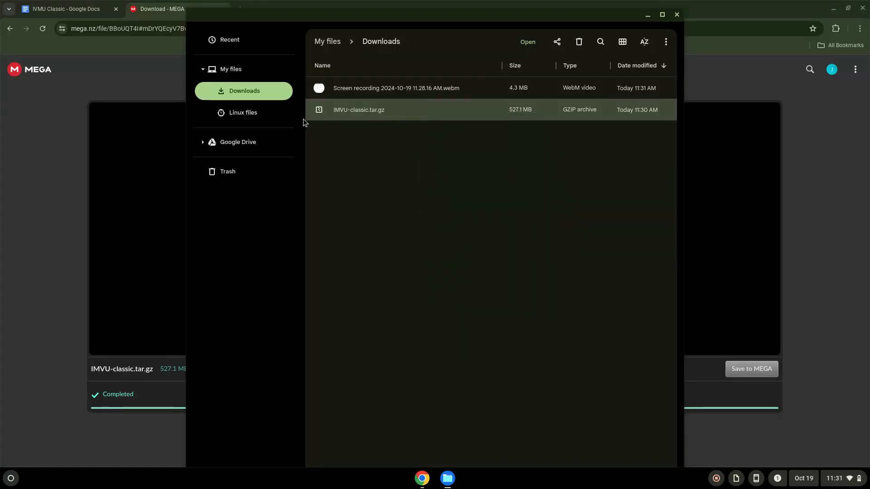
left_click(243, 112)
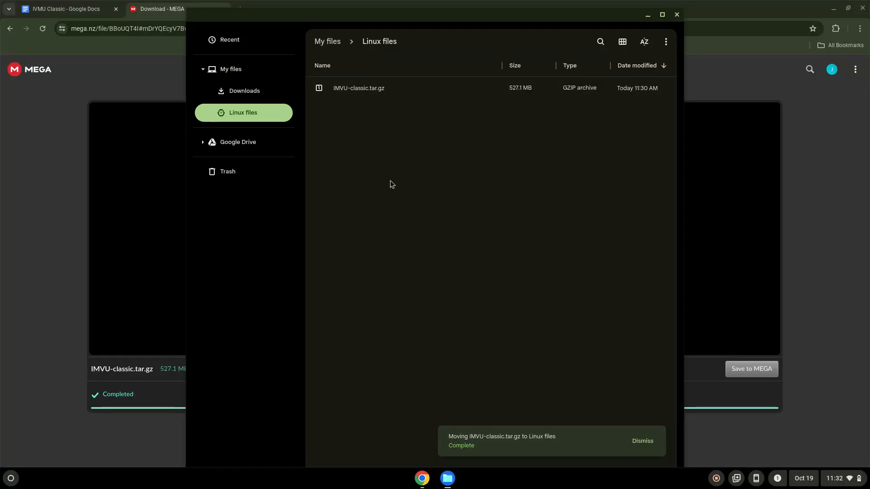
mouse_move(405, 171)
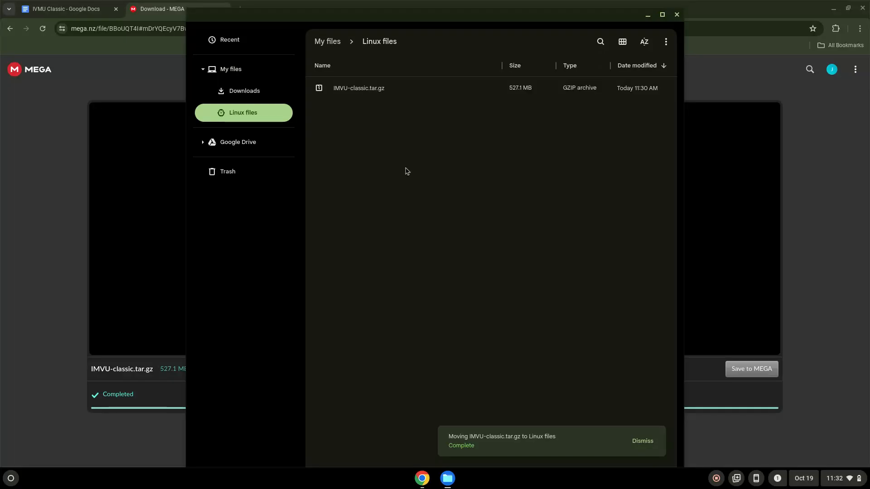
mouse_move(683, 15)
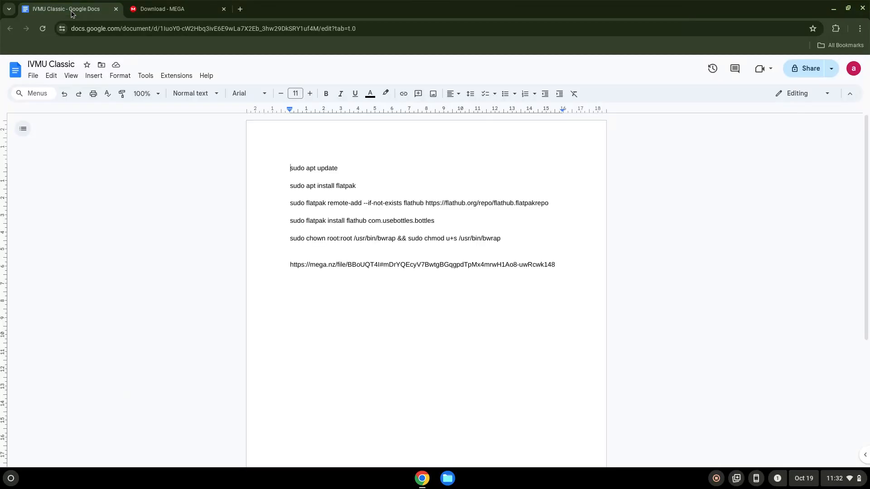
mouse_move(304, 163)
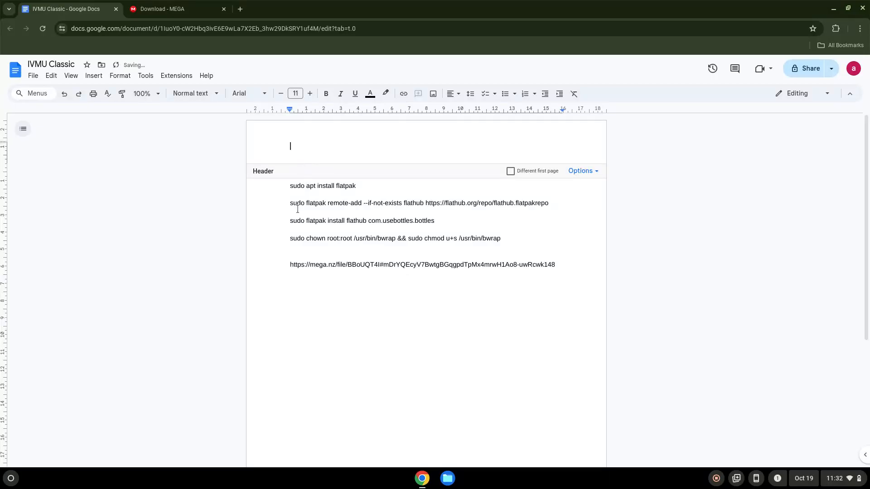
- Copy 'sudo apt update' from the notes and run it in a penguin Terminal session
right_click(313, 168)
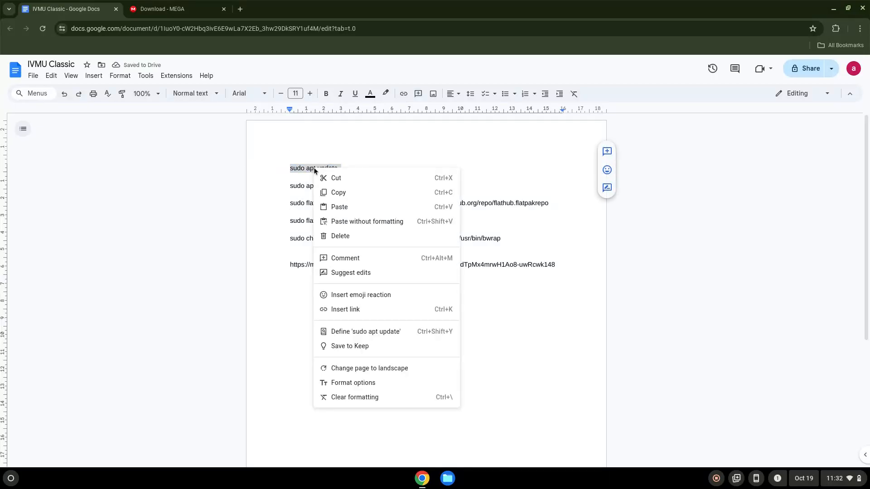
left_click(175, 303)
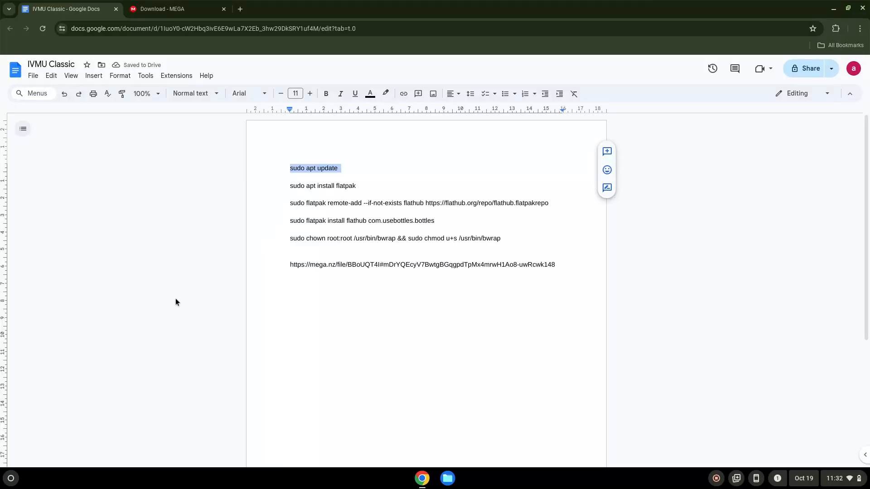
left_click(11, 479)
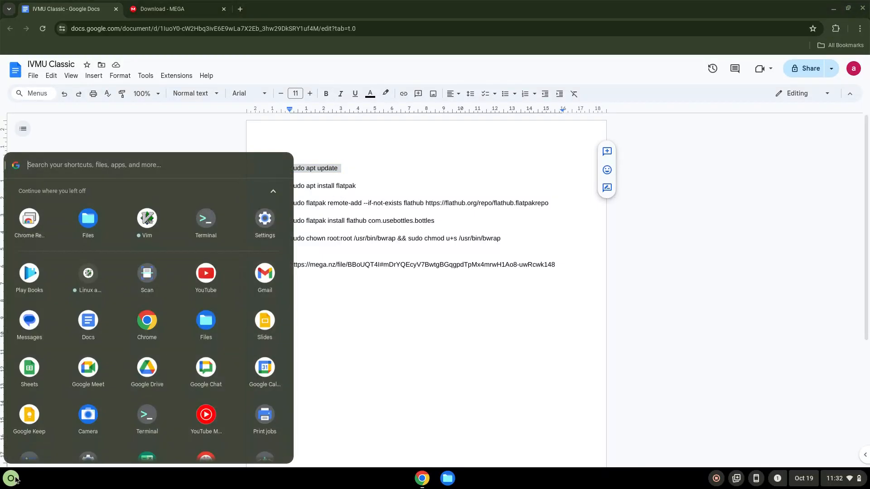
mouse_move(196, 222)
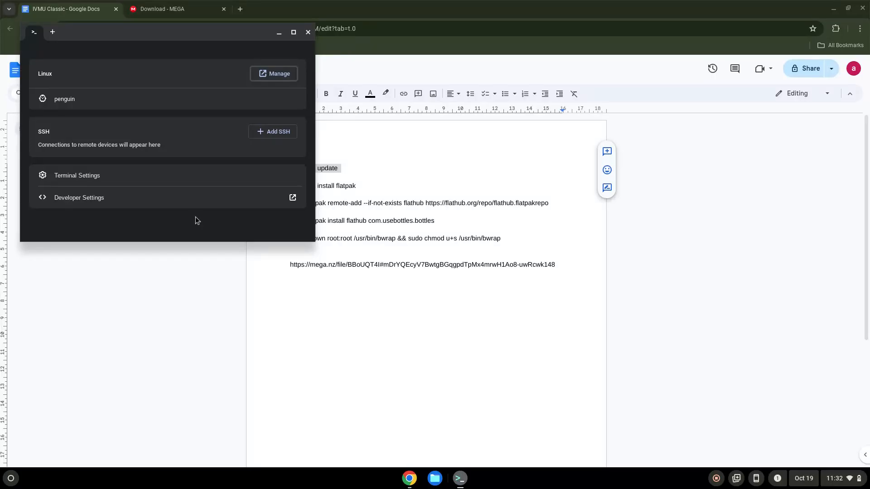
mouse_move(198, 198)
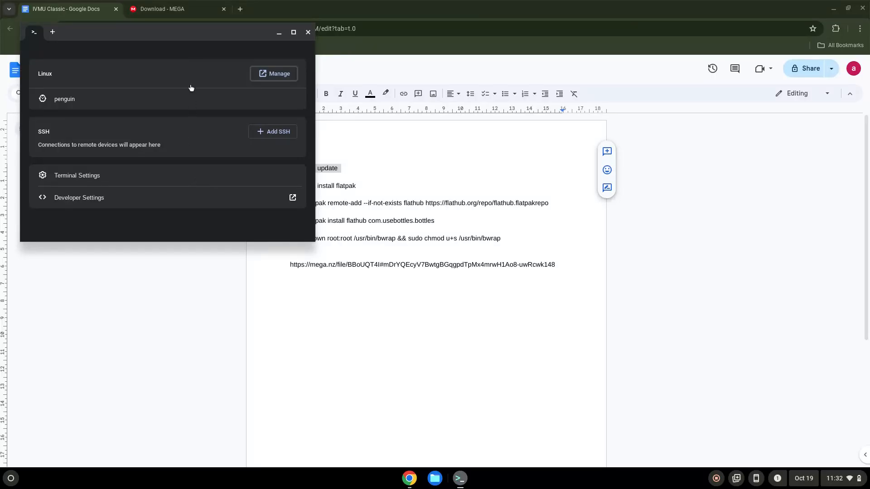
left_click(292, 31)
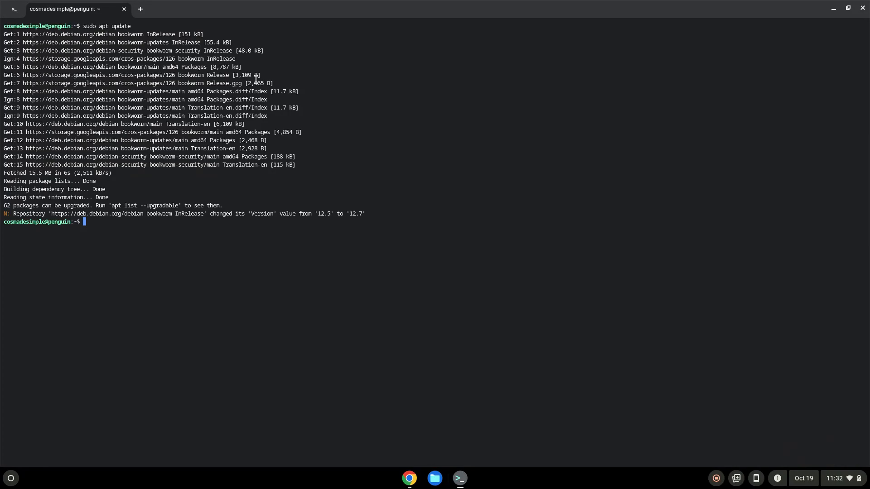
mouse_move(408, 461)
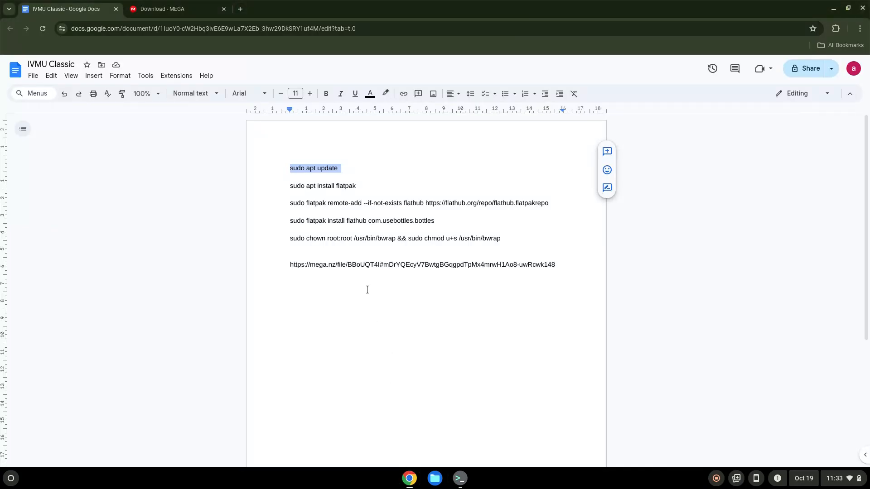
- Run 'sudo apt install flatpak' copied from the notes in Terminal
right_click(311, 185)
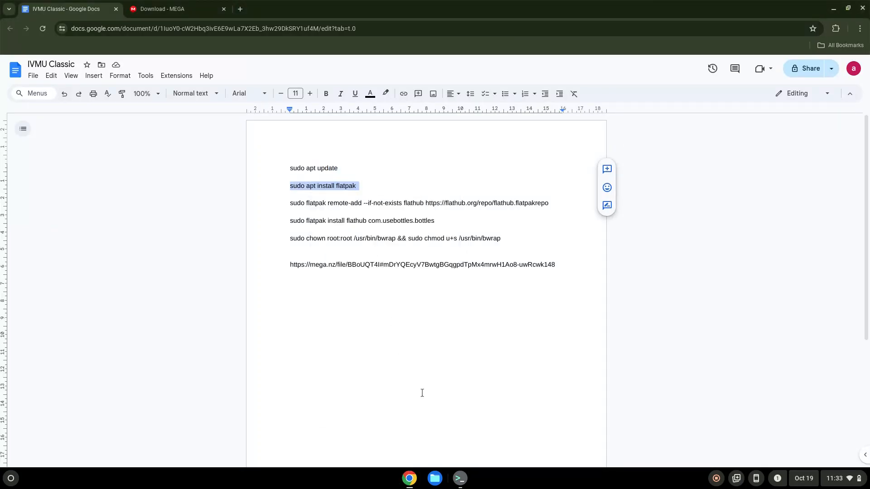
left_click(459, 477)
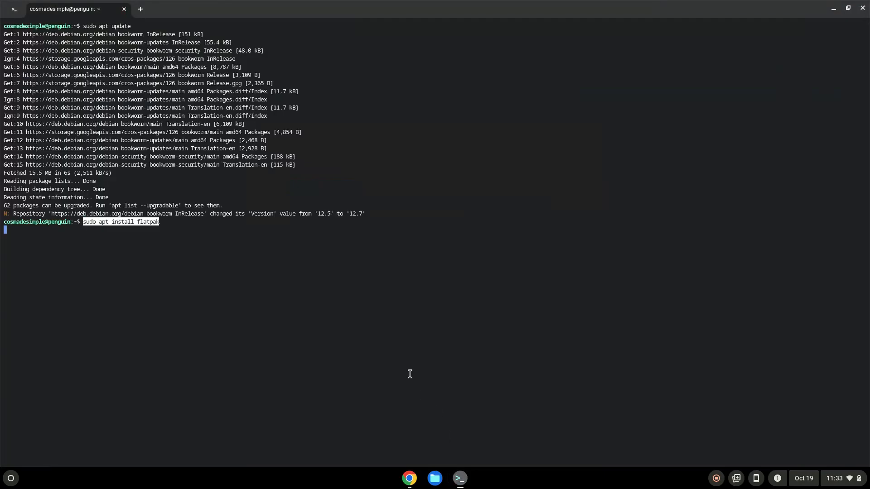
key("Return")
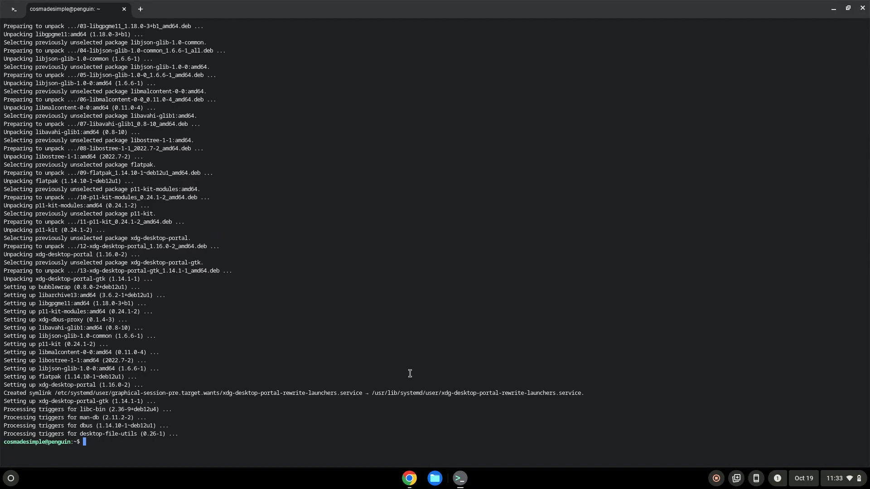
mouse_move(384, 410)
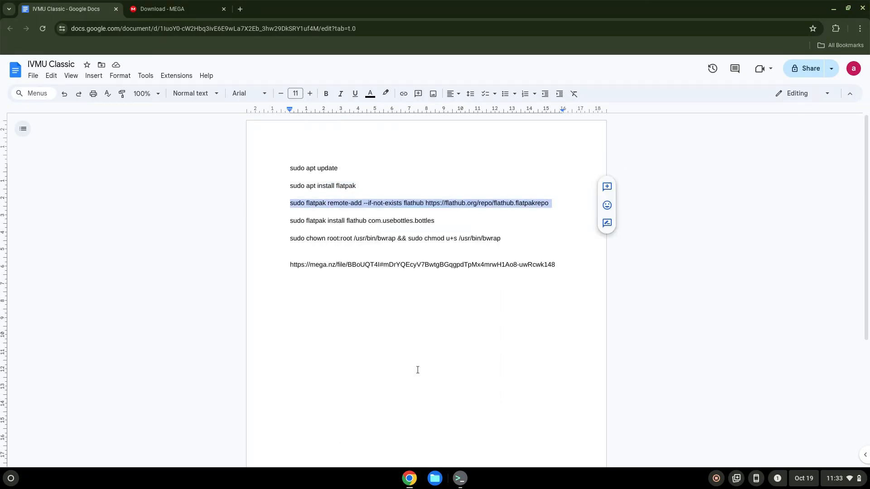
- Run the command adding the Flathub repository, then copy the Bottles install command from the notes
left_click(459, 478)
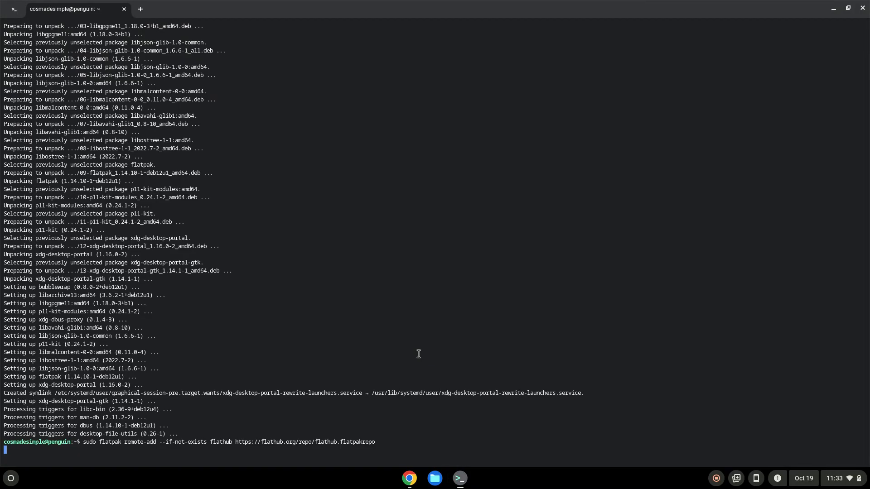
key("Return")
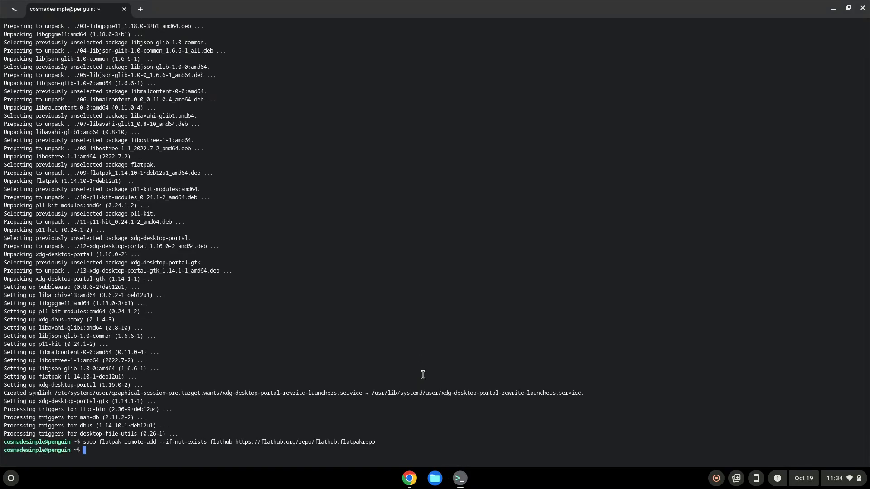
left_click(408, 477)
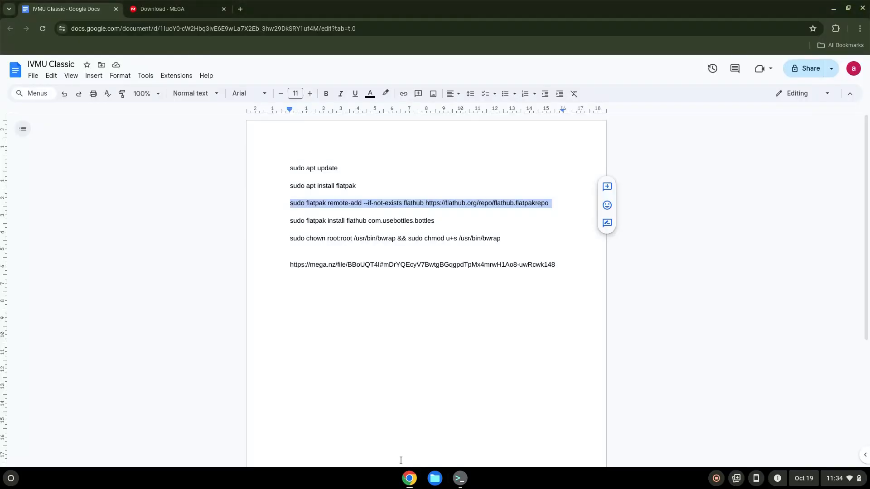
double_click(335, 220)
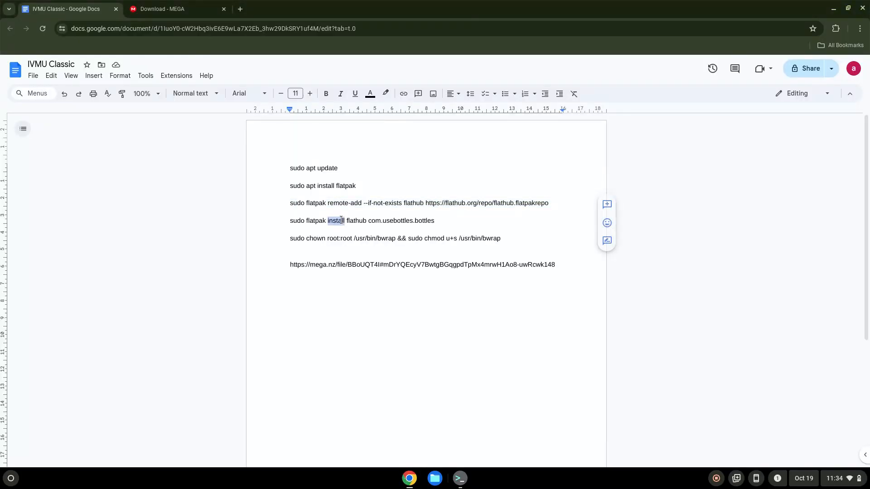
triple_click(360, 220)
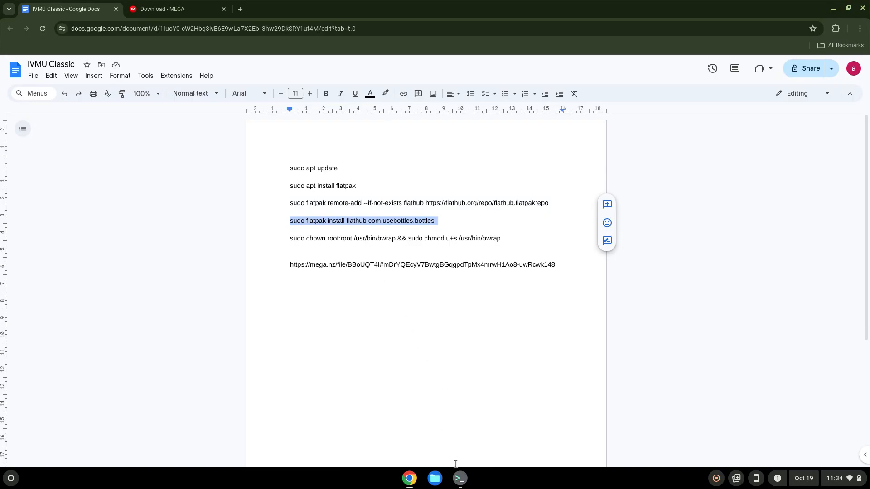
- Run the Bottles flatpak install command and answer Y to approve the installation
left_click(459, 479)
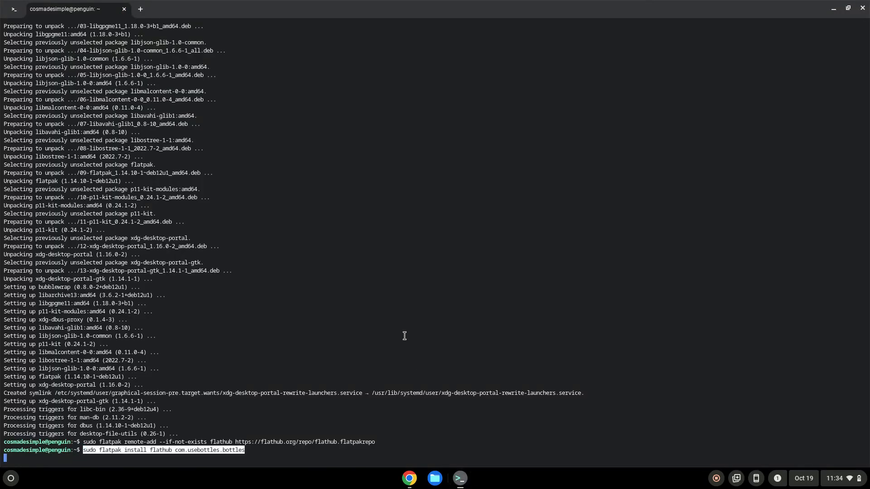
key("Return")
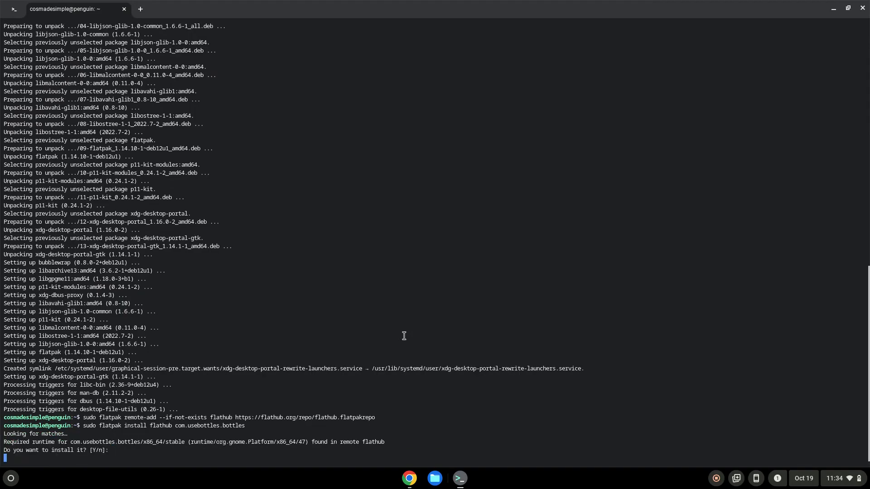
type("Y")
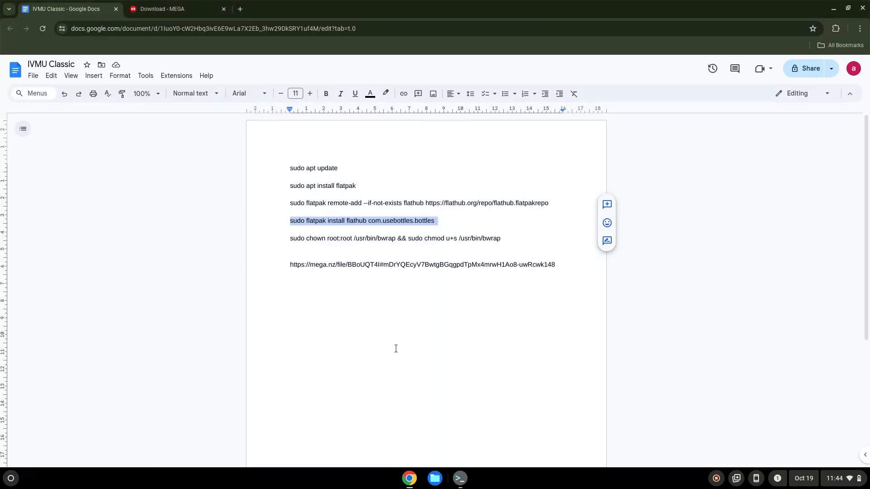
- Run the bwrap chown root:root and chmod u+s command copied from the notes
left_click(370, 238)
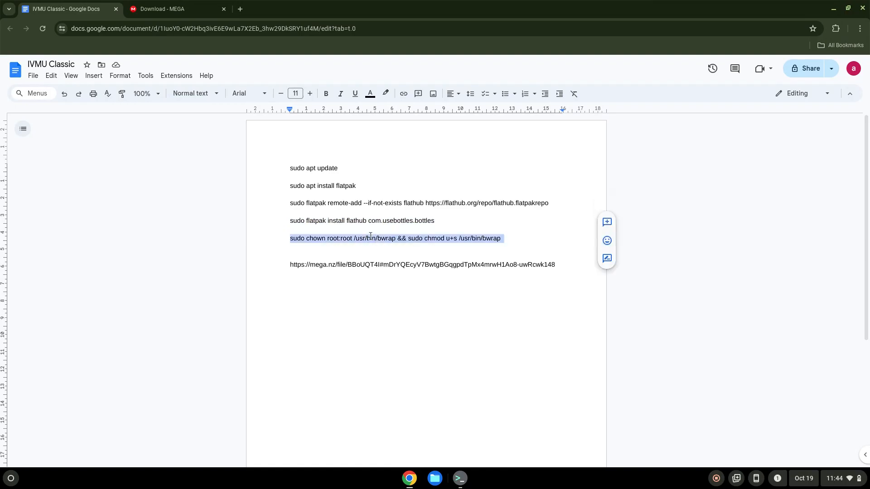
mouse_move(451, 414)
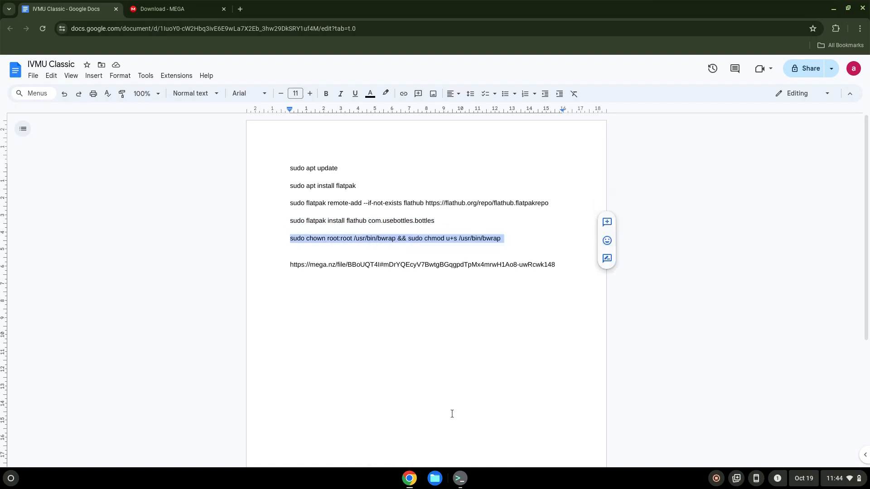
left_click(458, 478)
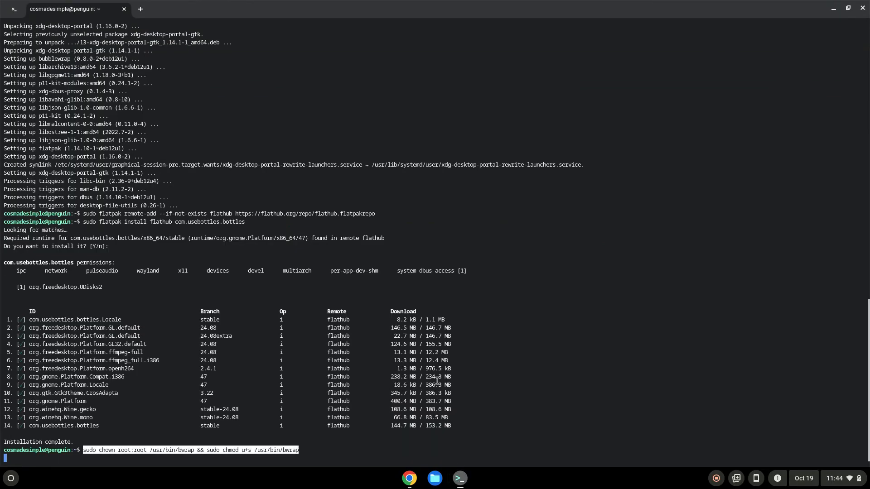
key("Return")
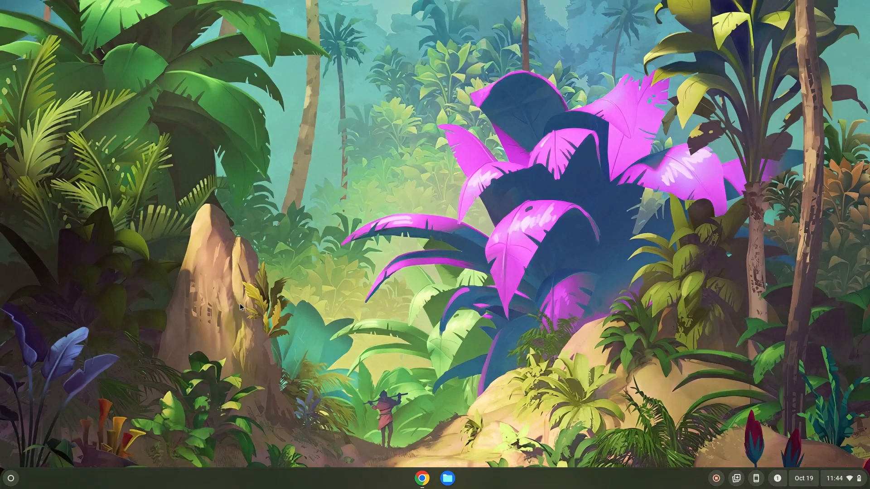
mouse_move(6, 473)
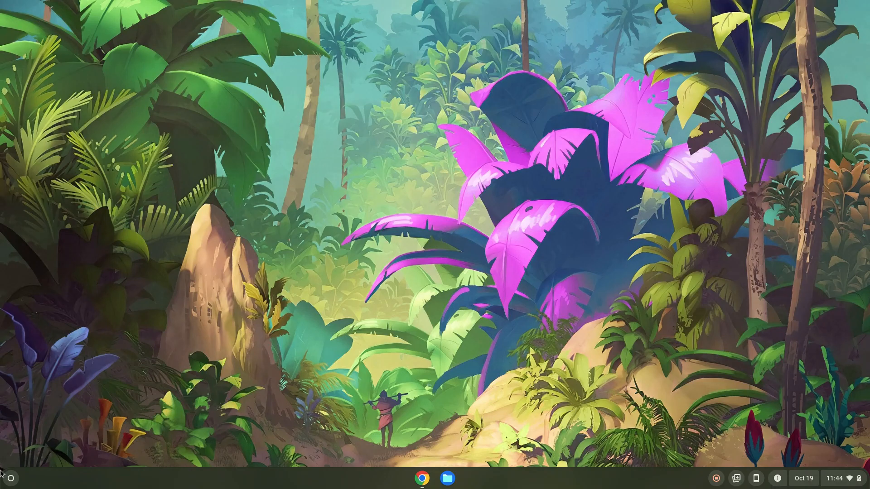
- Launch Bottles from the ChromeOS launcher for the first time
left_click(10, 477)
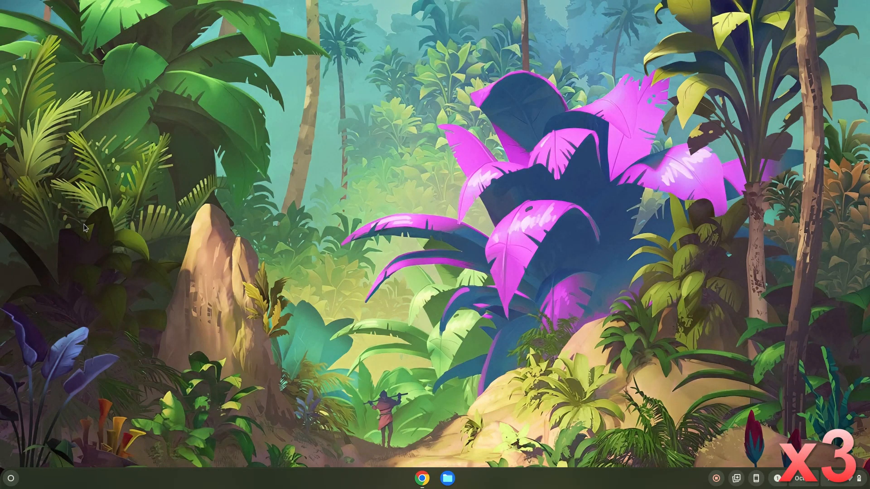
left_click(460, 478)
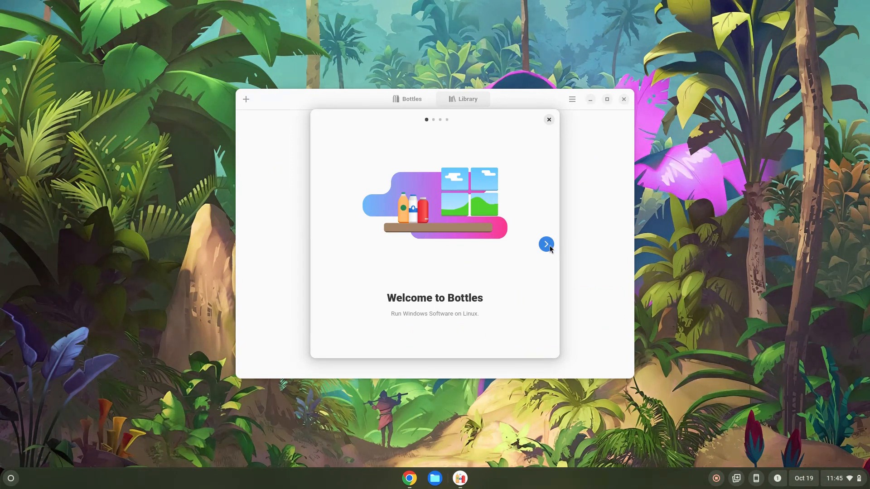
- Complete Bottles onboarding through component setup and start using the app
left_click(545, 244)
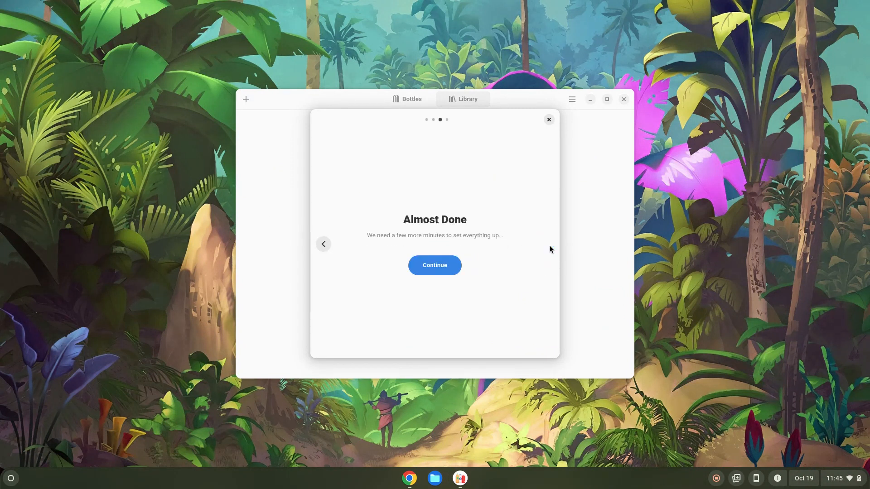
left_click(434, 265)
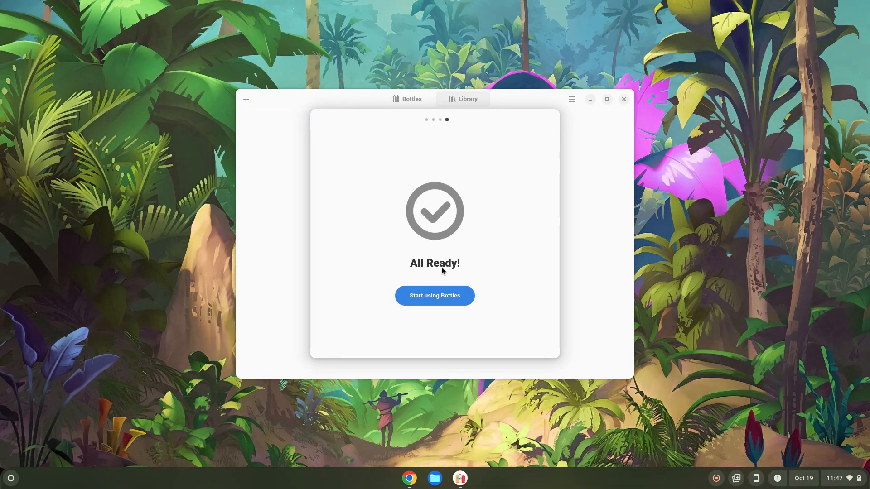
left_click(434, 295)
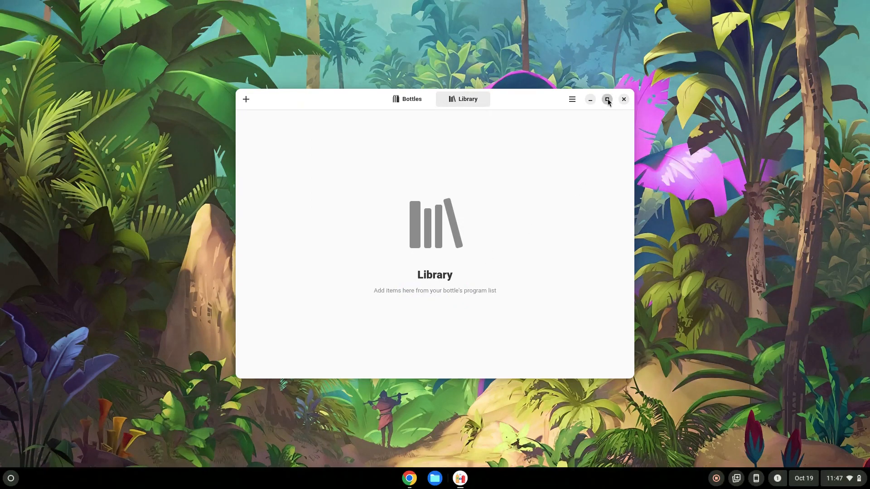
- Maximize Bottles and choose Import… with the Full Archive backup option
left_click(607, 100)
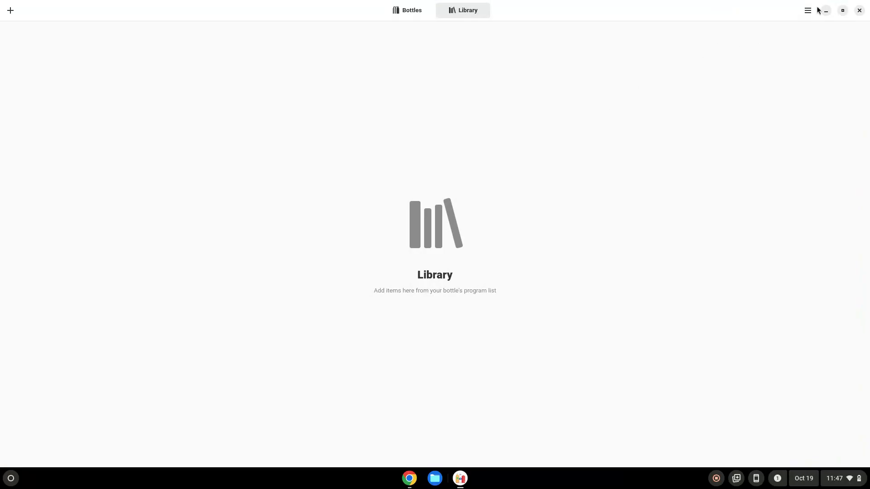
left_click(807, 10)
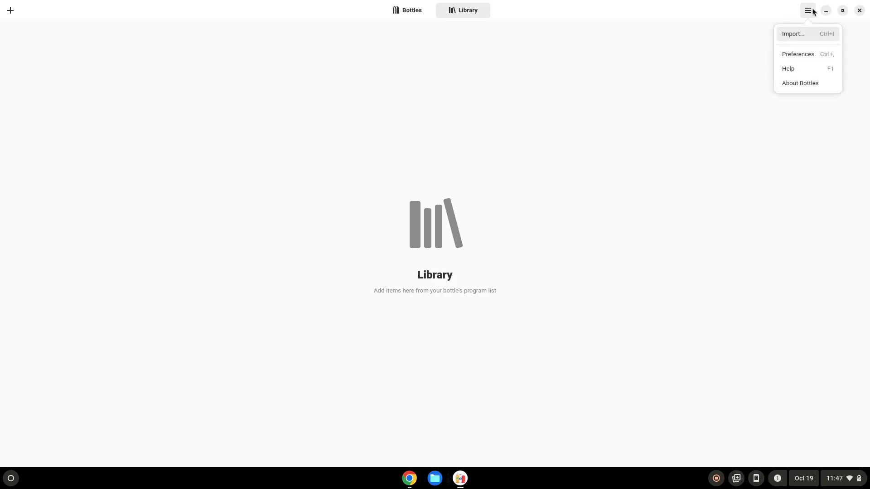
mouse_move(794, 33)
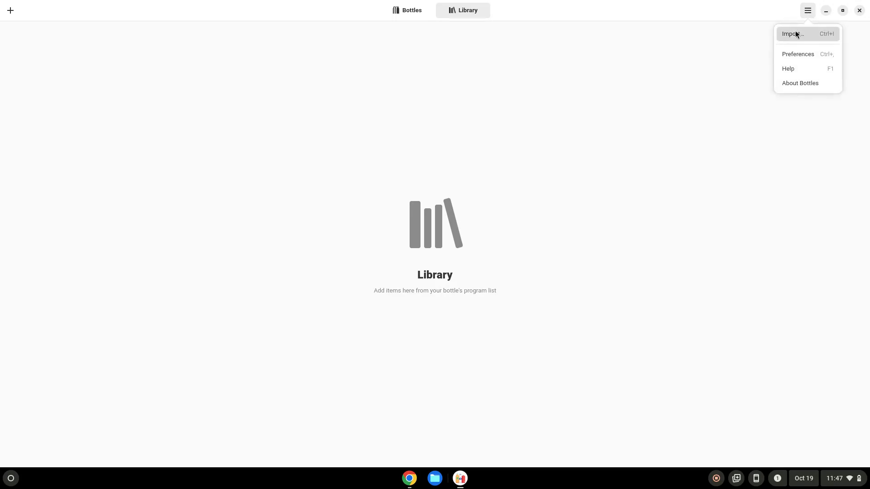
left_click(791, 34)
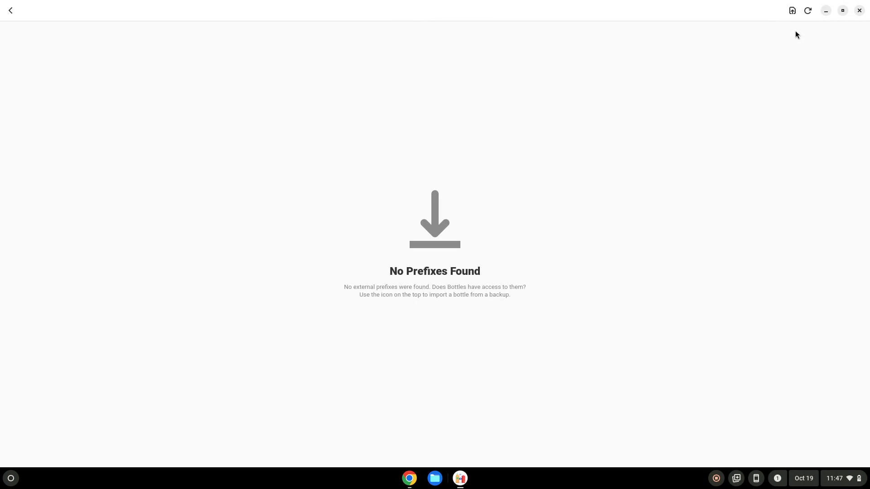
left_click(792, 11)
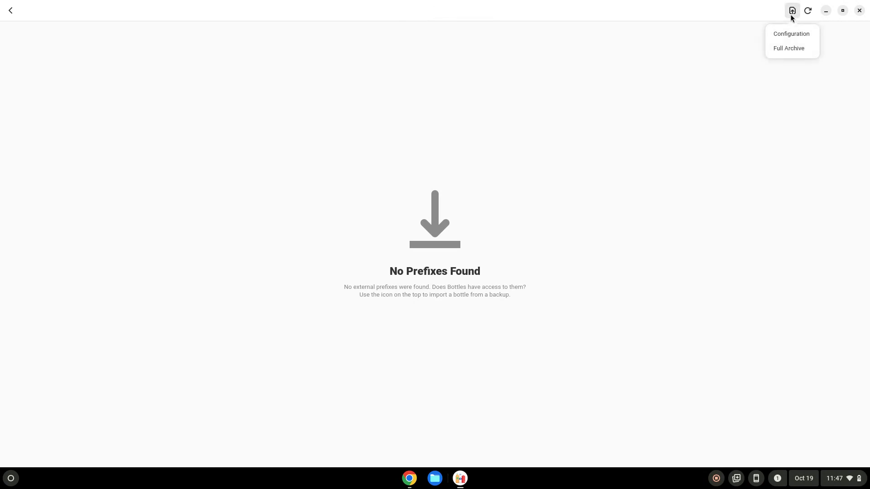
mouse_move(788, 48)
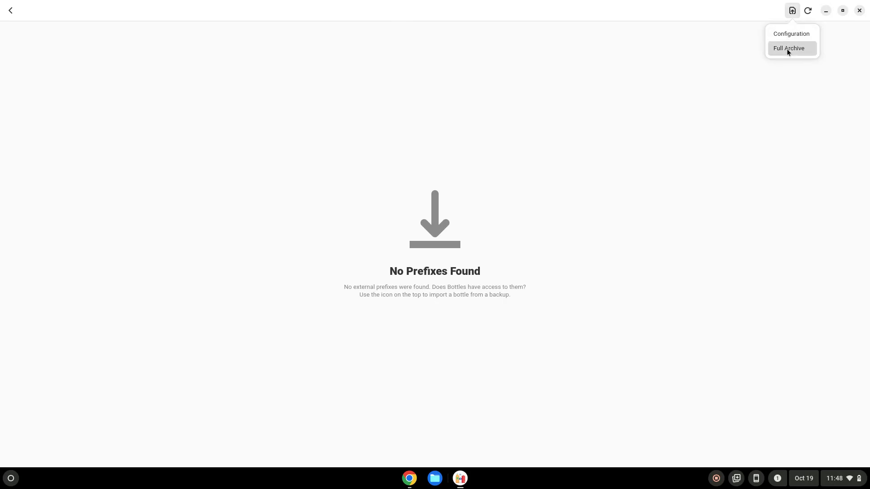
left_click(788, 48)
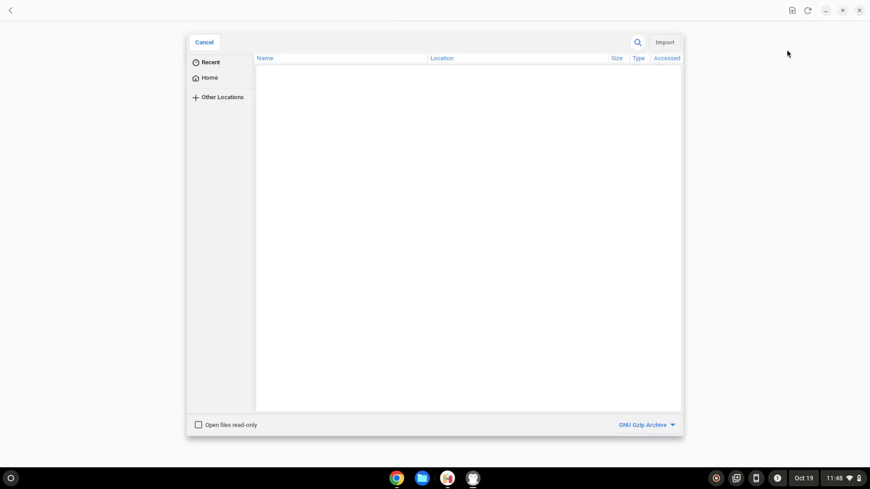
mouse_move(246, 90)
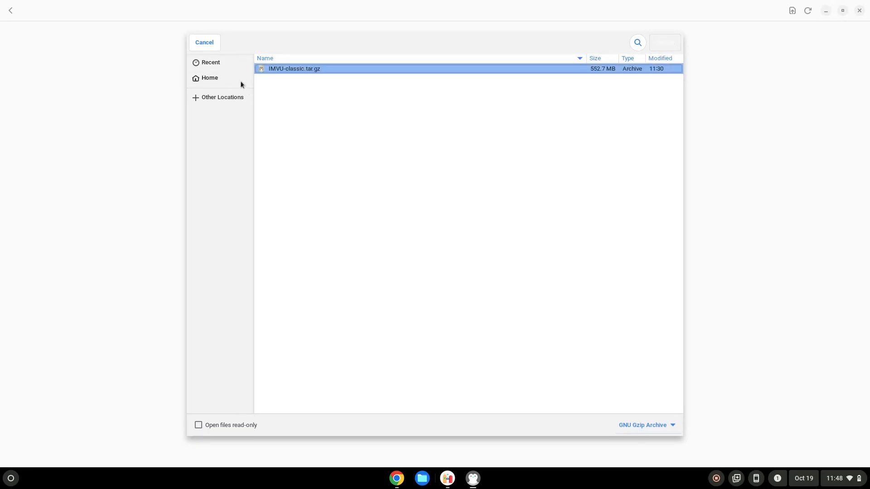
- Import IMVU-classic.tar.gz from the home folder, check the bottles list, and close Bottles
left_click(293, 69)
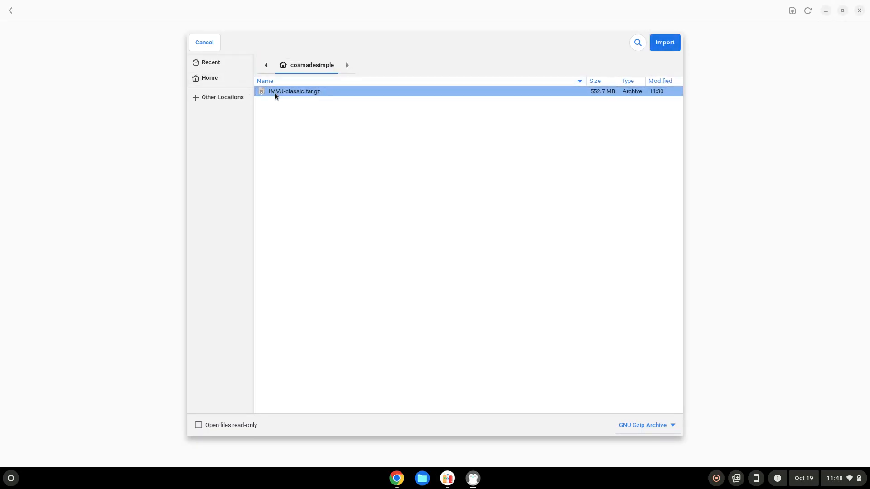
left_click(664, 42)
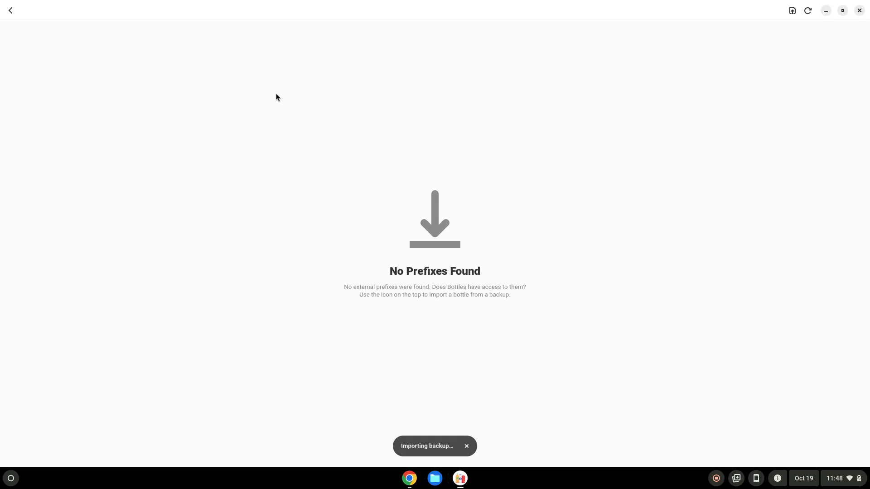
left_click(466, 445)
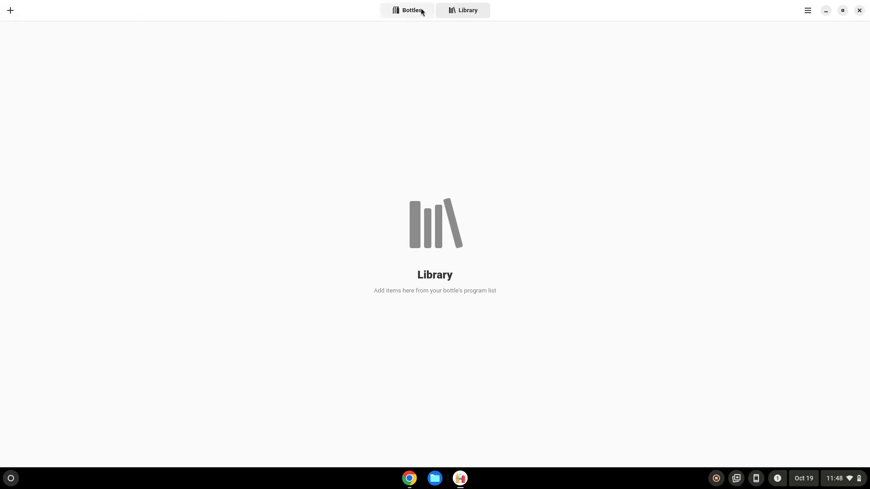
left_click(407, 10)
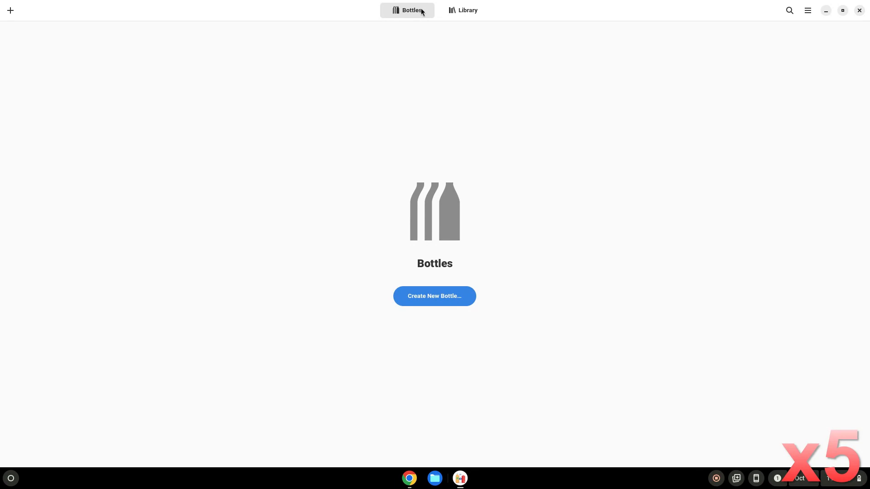
left_click(858, 10)
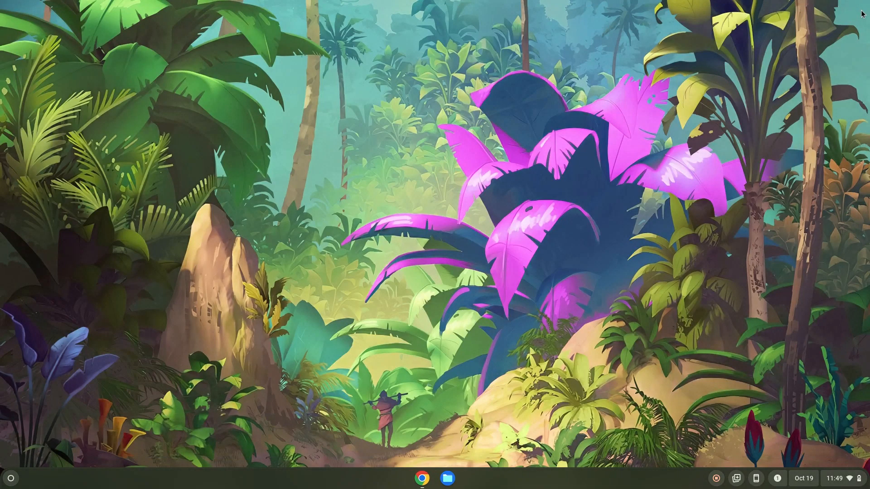
mouse_move(8, 481)
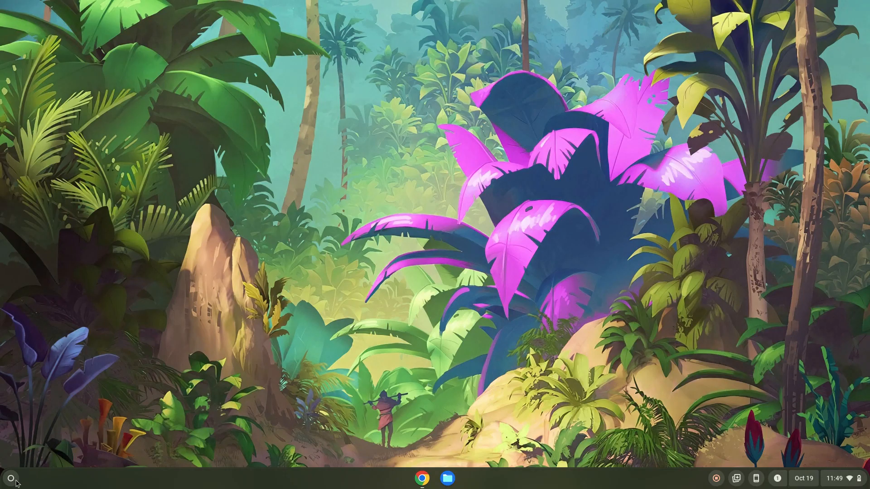
- Relaunch Bottles from the ChromeOS launcher so the imported IMVU classic bottle is listed
left_click(10, 478)
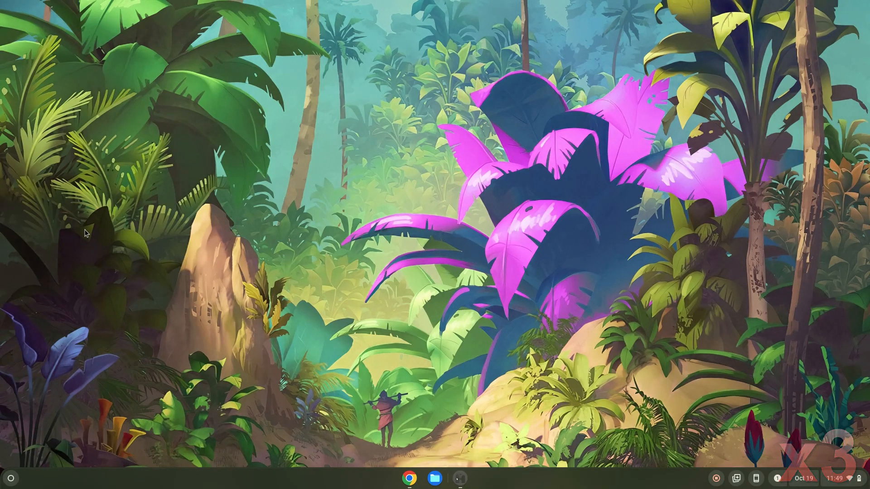
left_click(460, 477)
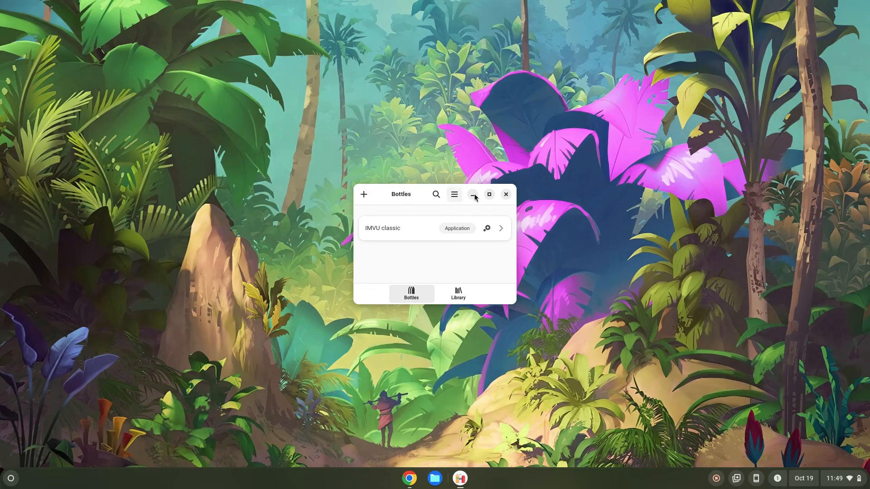
- Open the IMVU classic bottle's details and run its IMVUQualityAgent program
left_click(488, 195)
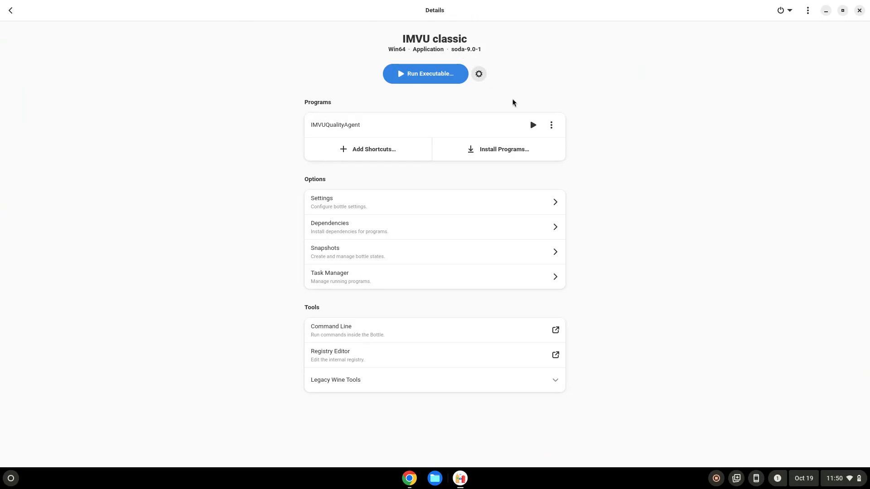
left_click(532, 125)
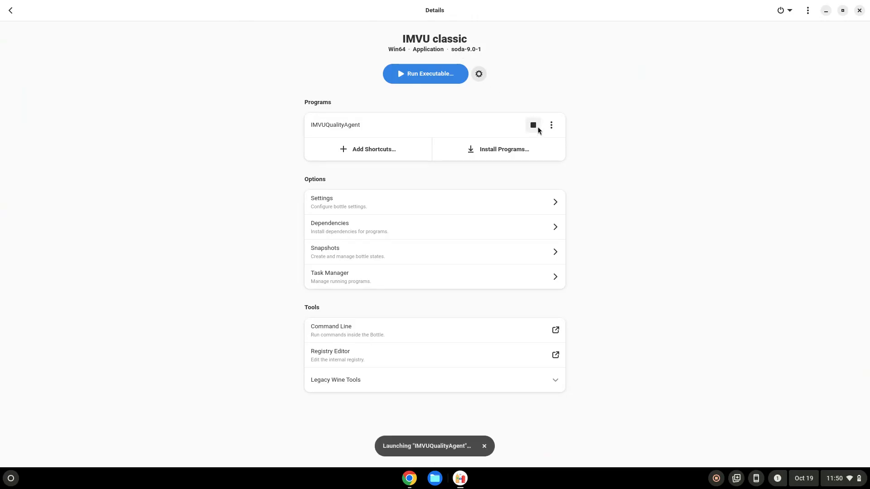
mouse_move(781, 41)
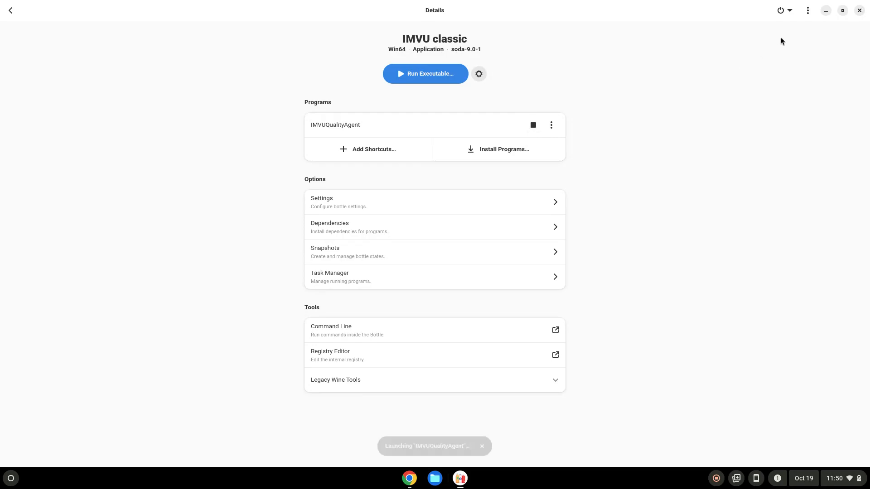